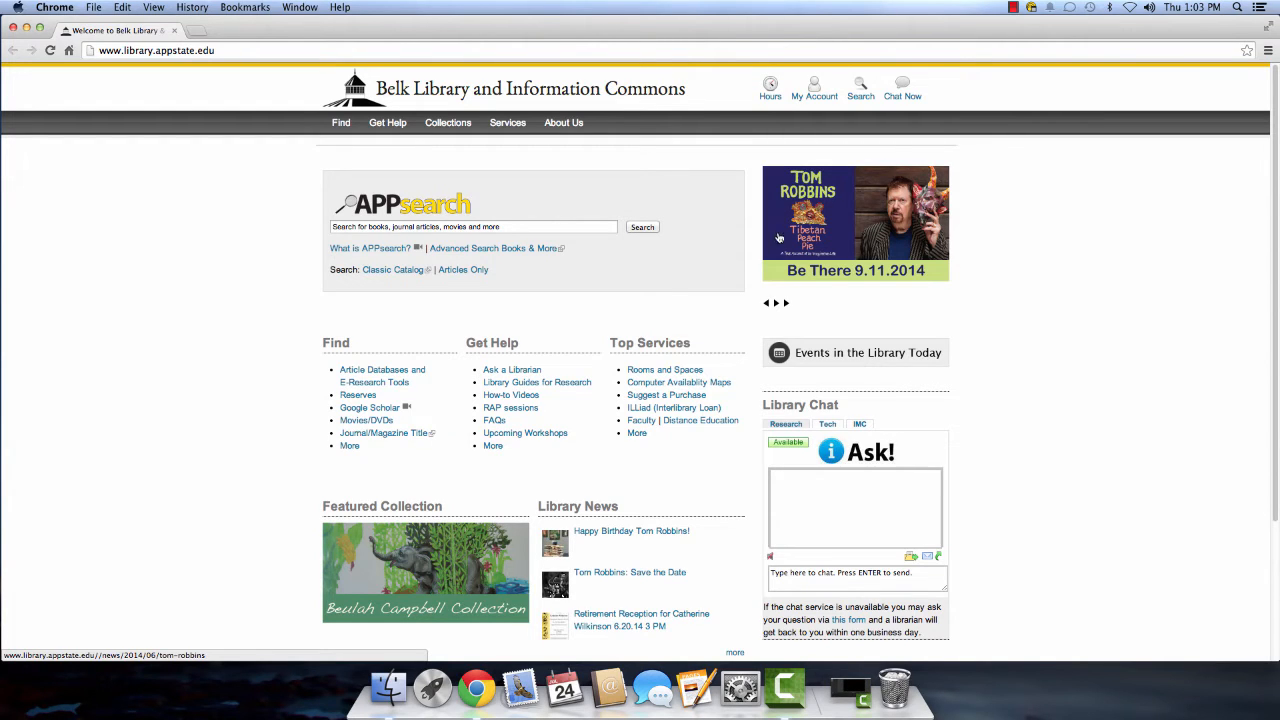
# - Run an APPsearch catalog search for "Social work" from the Belk Library homepage
pyautogui.click(472, 226)
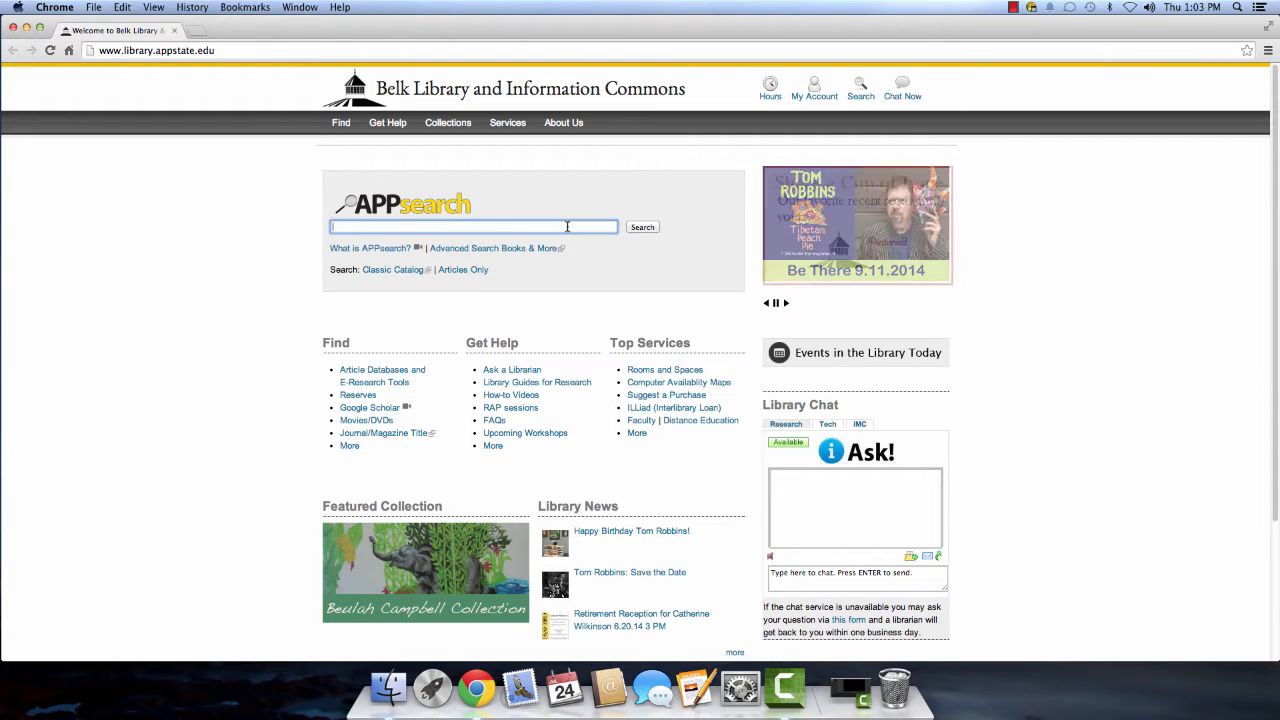
pyautogui.write('Se')
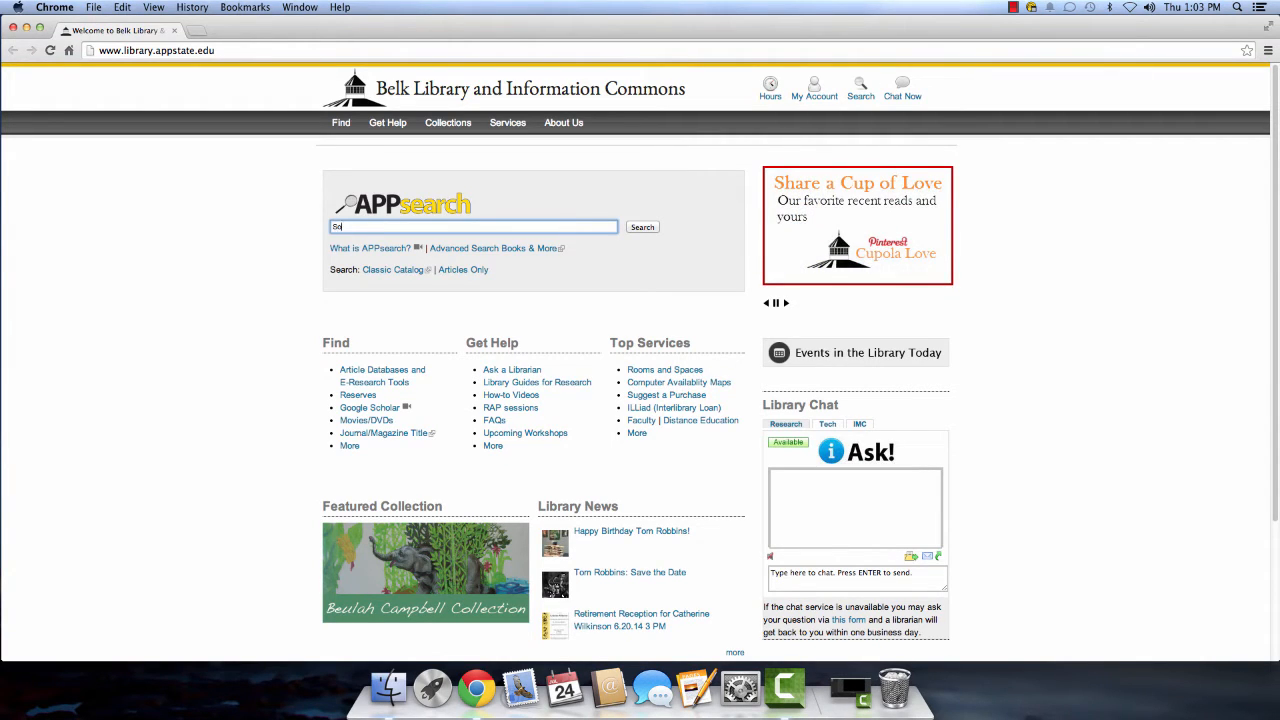
pyautogui.write('Social work')
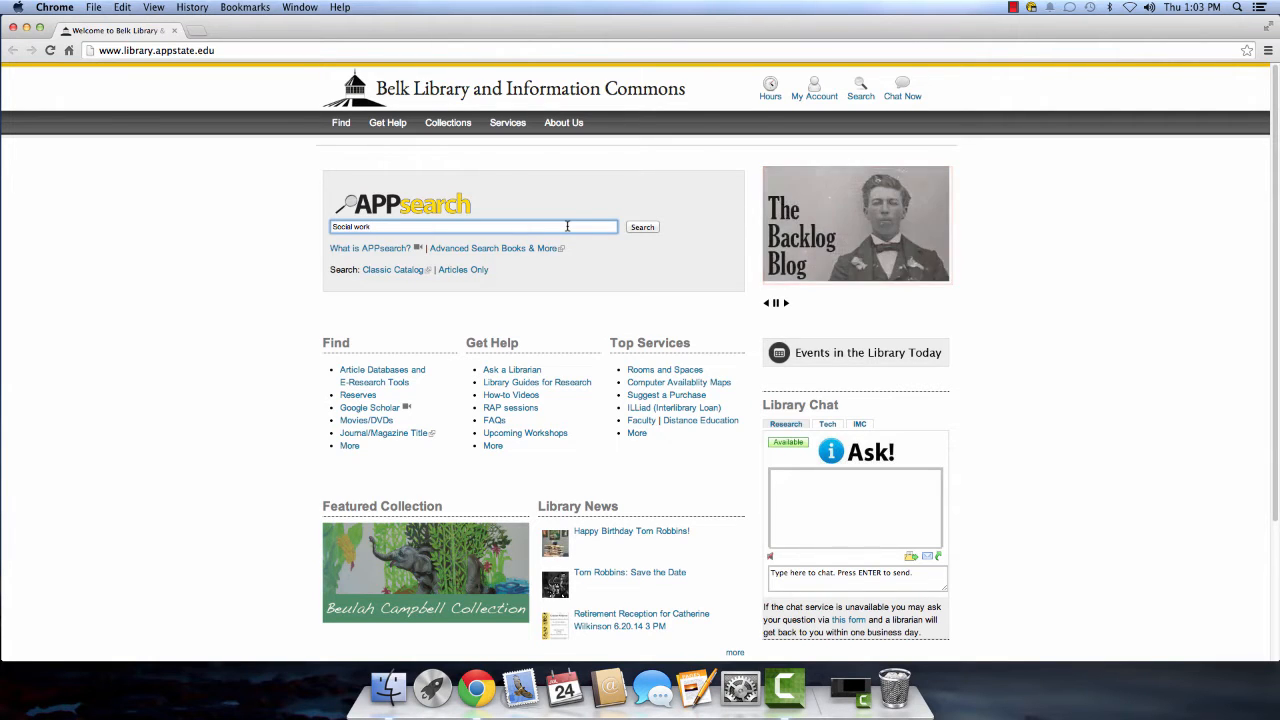
pyautogui.click(642, 228)
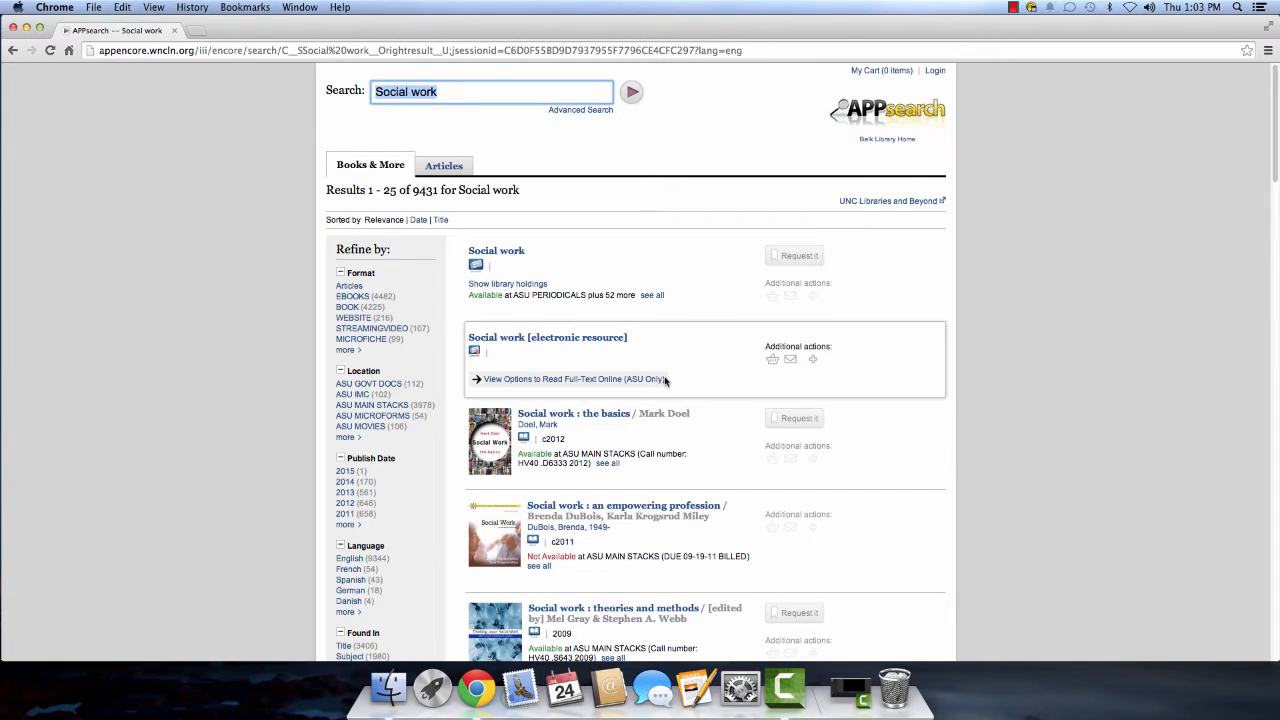
# - Request the result "Social work : the basics" by Mark Doel
pyautogui.scroll(-3)
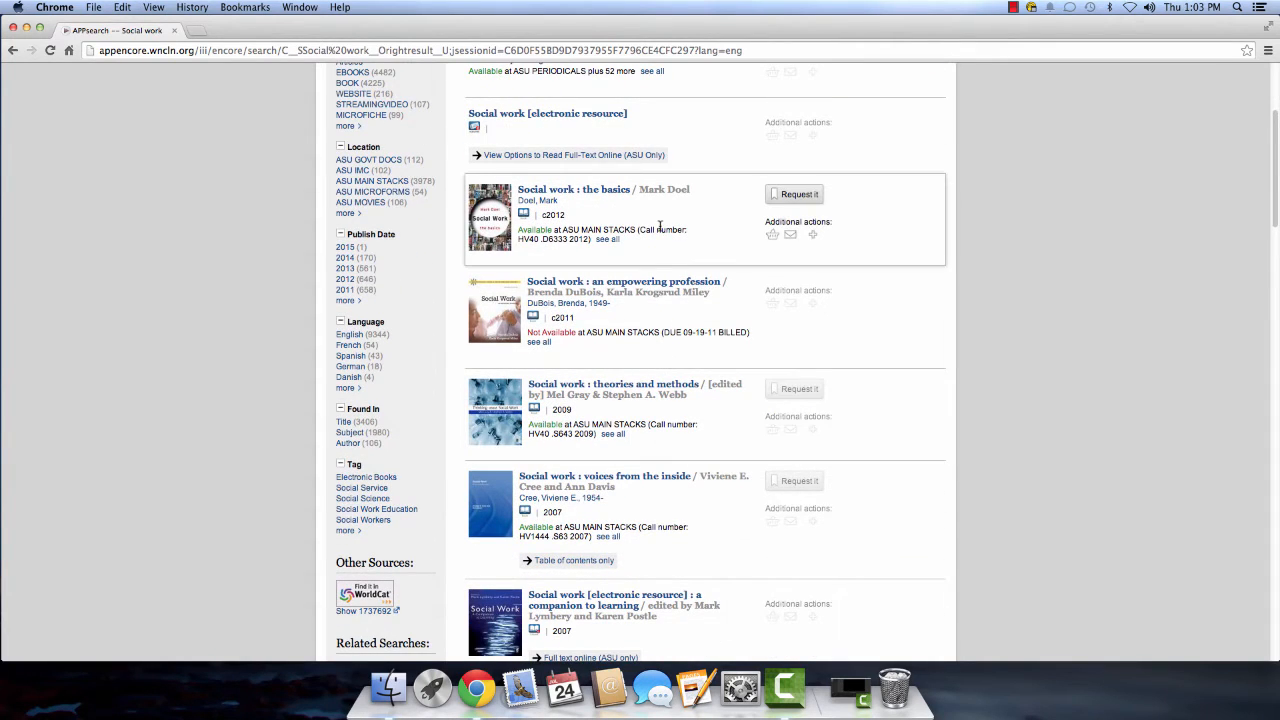
pyautogui.moveTo(830, 192)
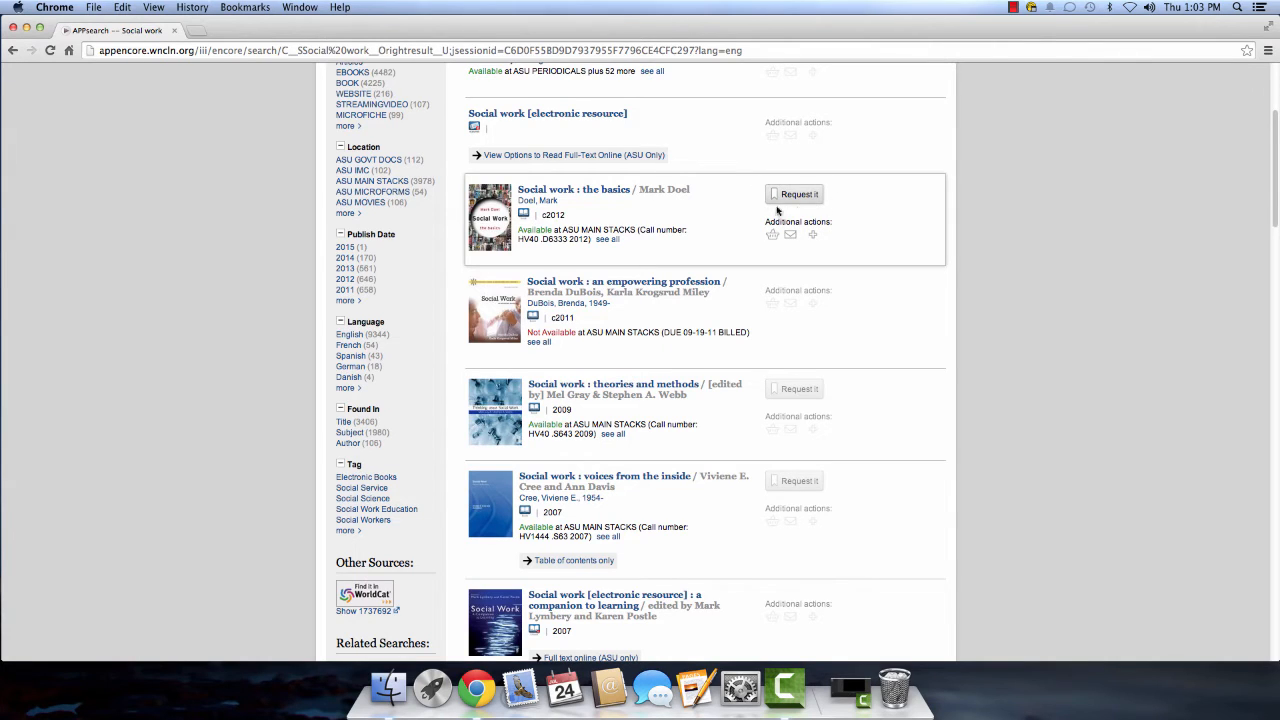
pyautogui.click(796, 192)
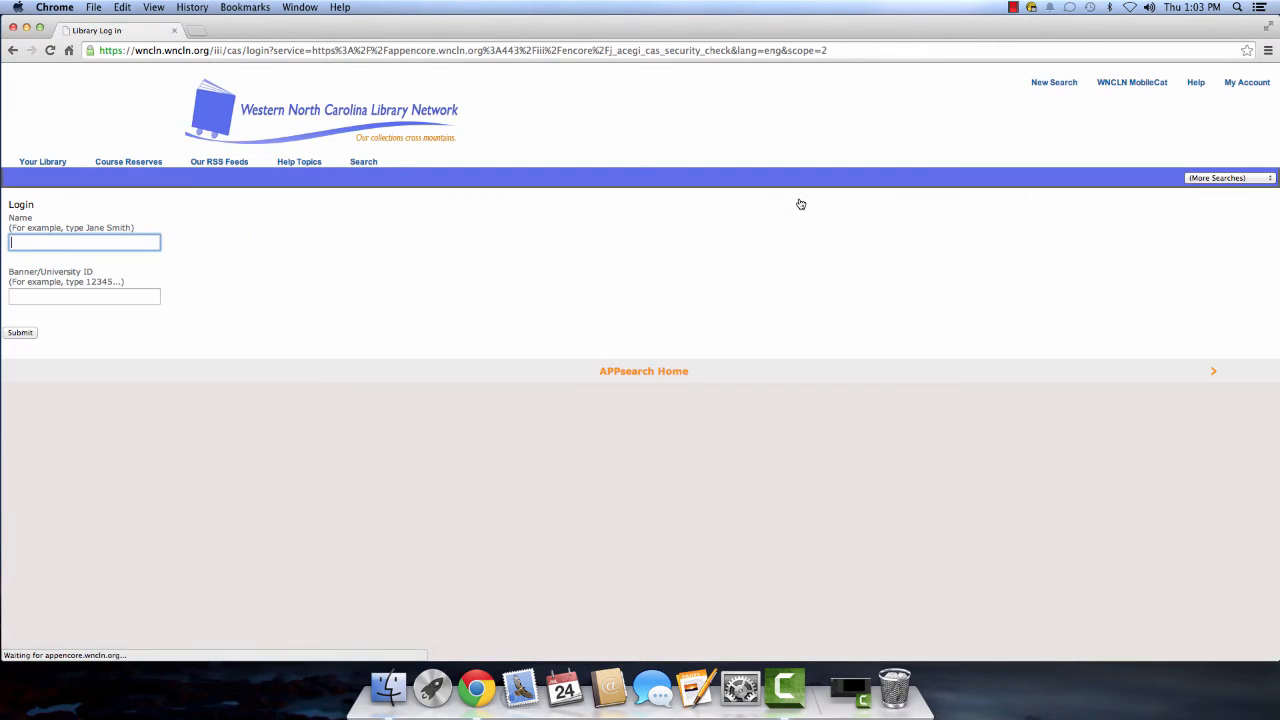
# - Sign in to WNCLN with your name and Banner ID 123456789 to reach the request form
pyautogui.write('Kelly McCallister')
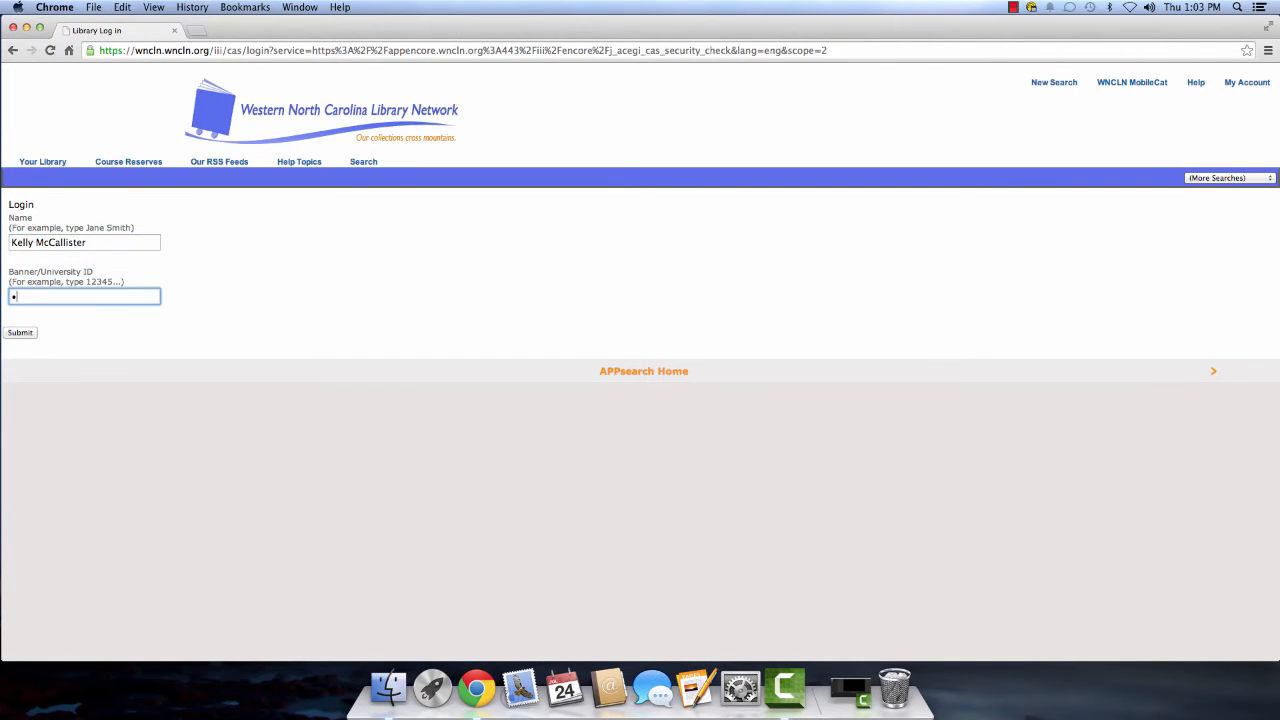
pyautogui.write('123456789')
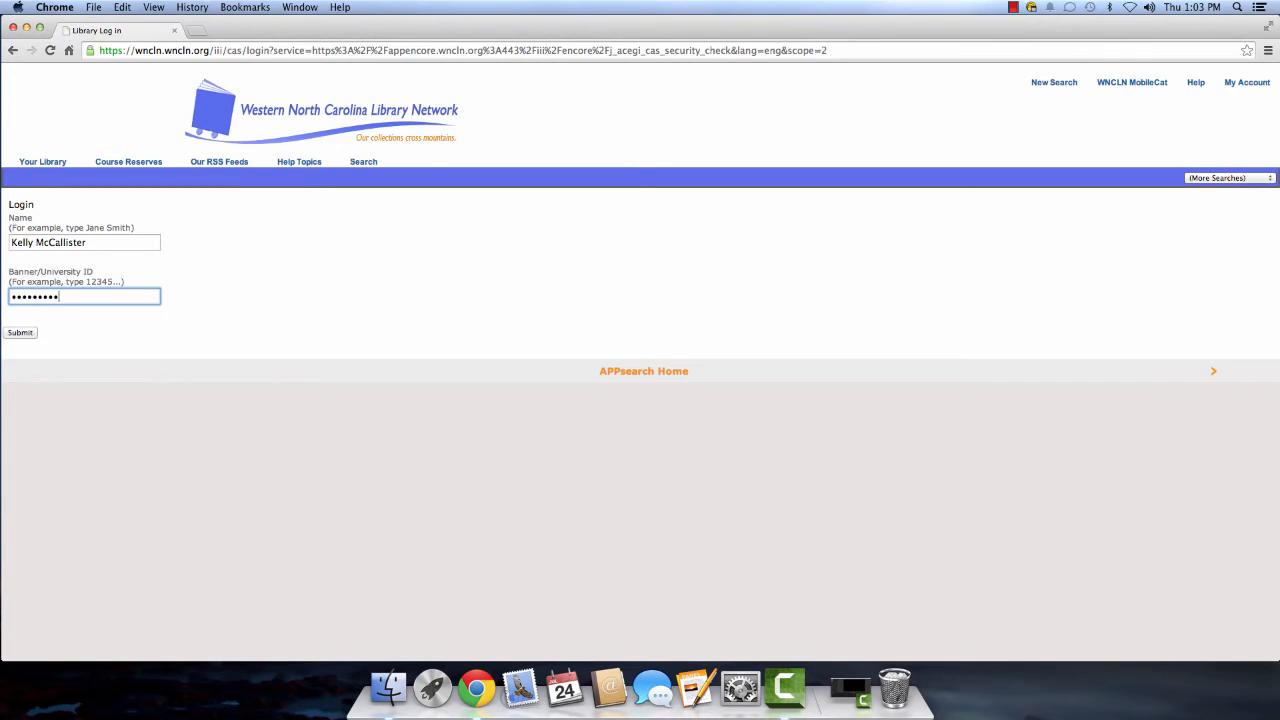
pyautogui.click(20, 332)
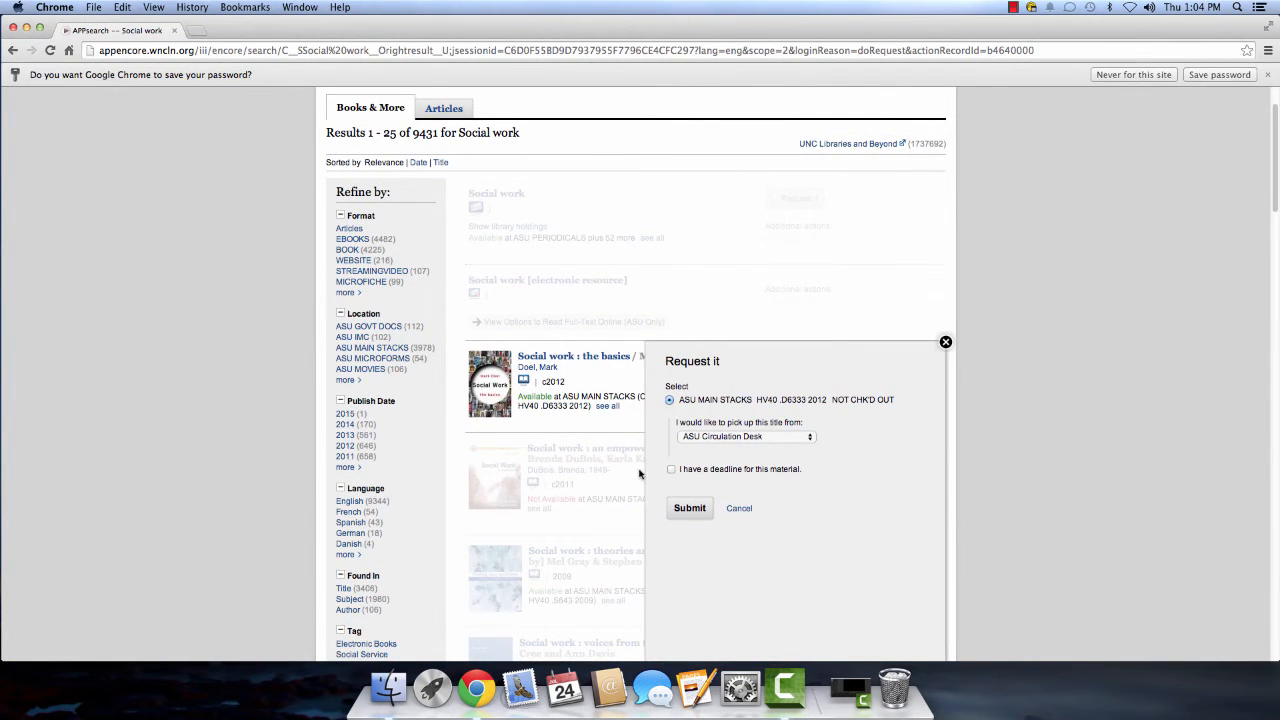
# - Place the hold with pickup at ASU Distance Learning/Doctoral and acknowledge the success message
pyautogui.click(744, 436)
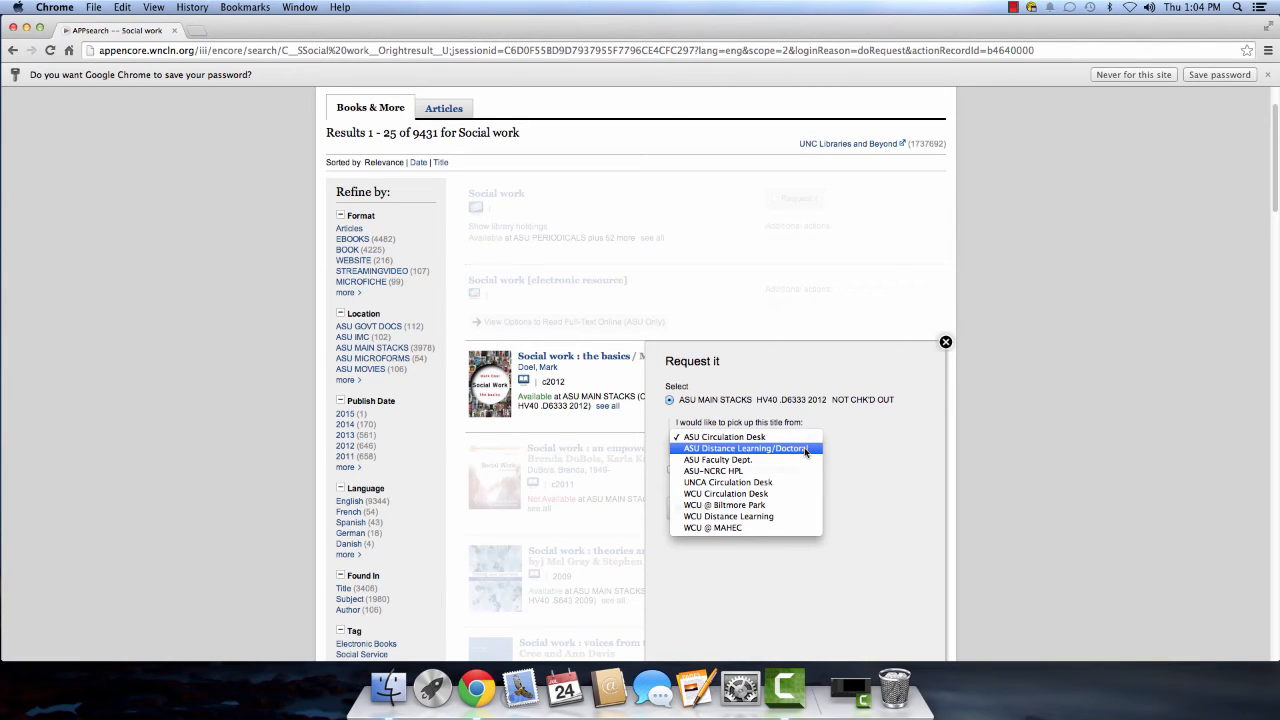
pyautogui.click(744, 448)
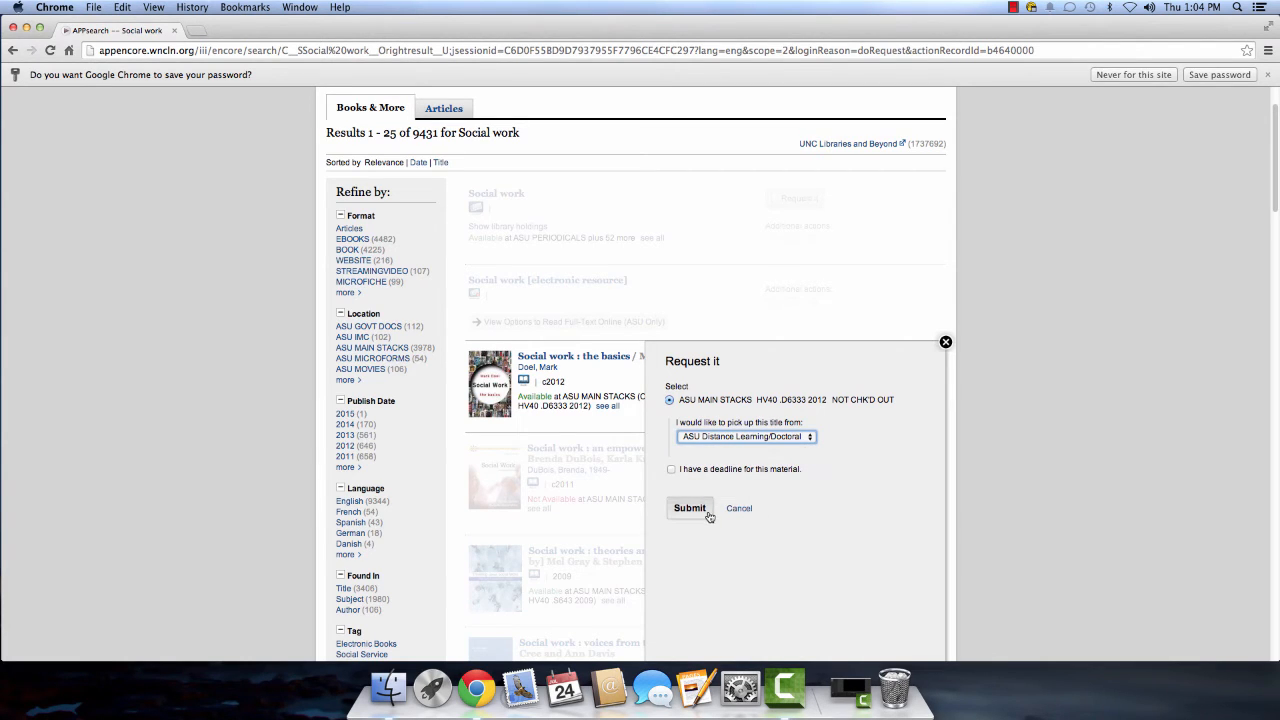
pyautogui.click(688, 508)
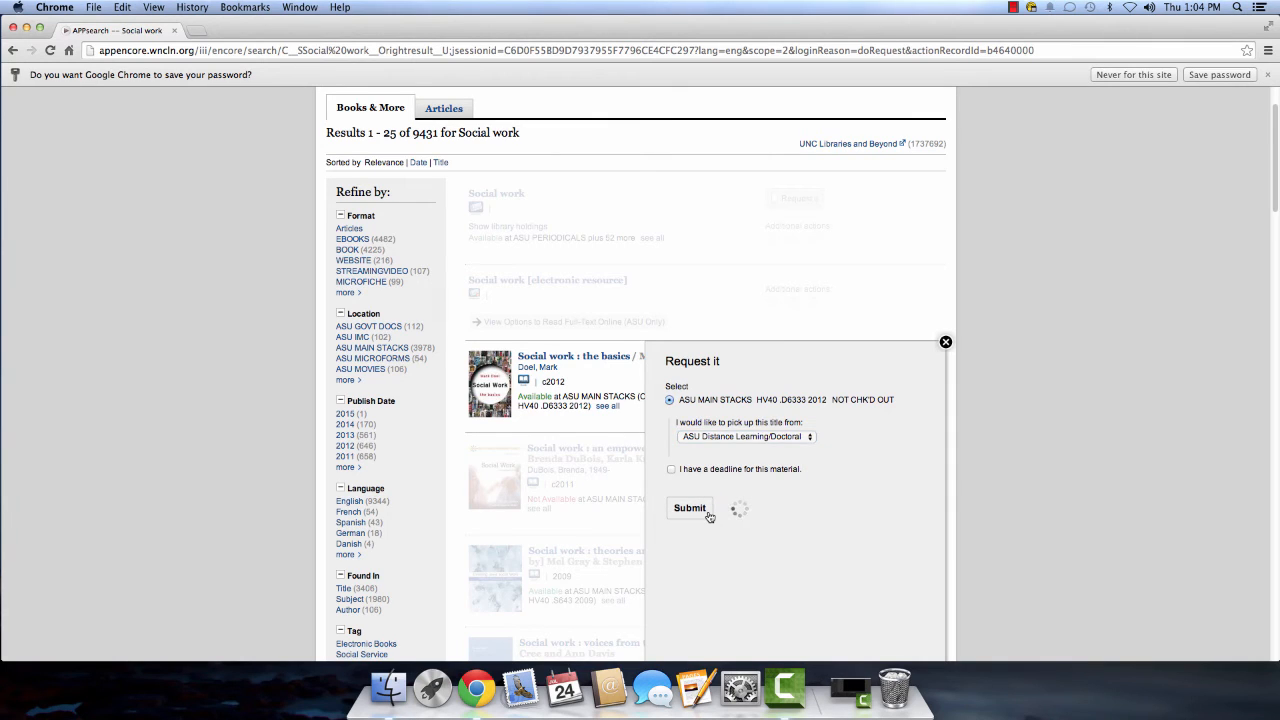
pyautogui.click(688, 508)
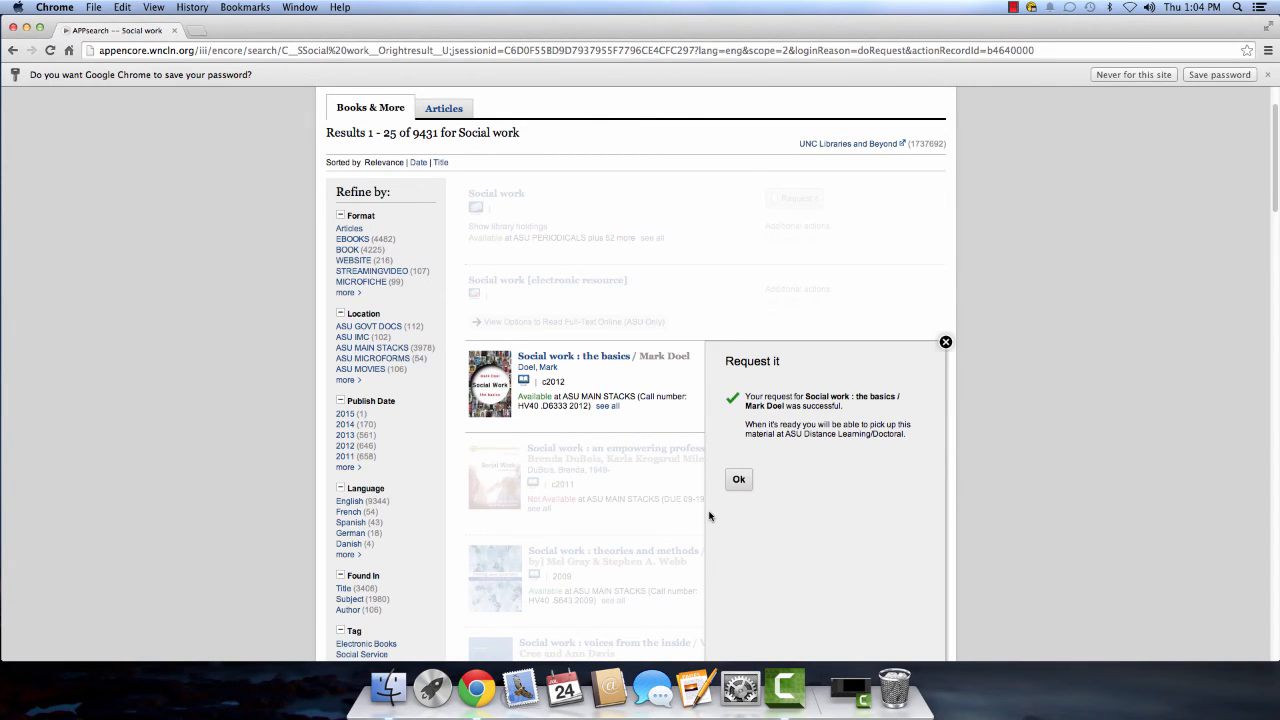
pyautogui.click(740, 480)
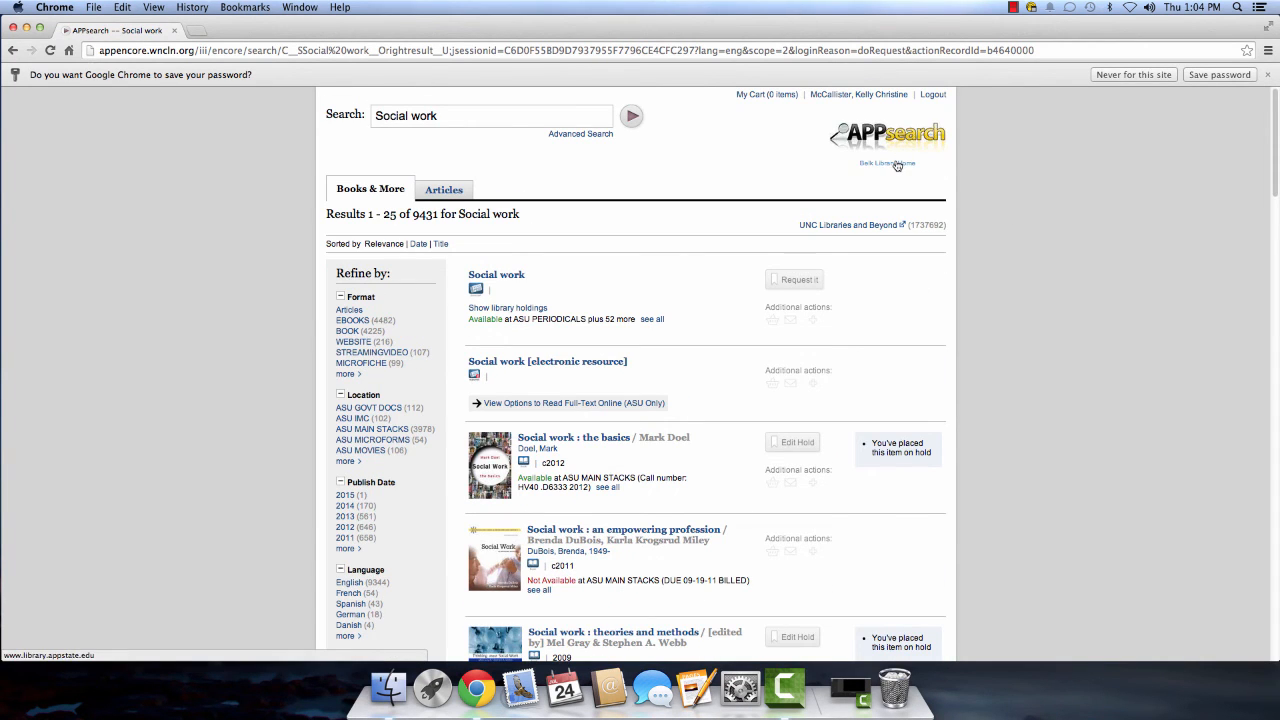
# - Return to Belk Library Home and go to Get Help > Ask a Librarian
pyautogui.click(888, 164)
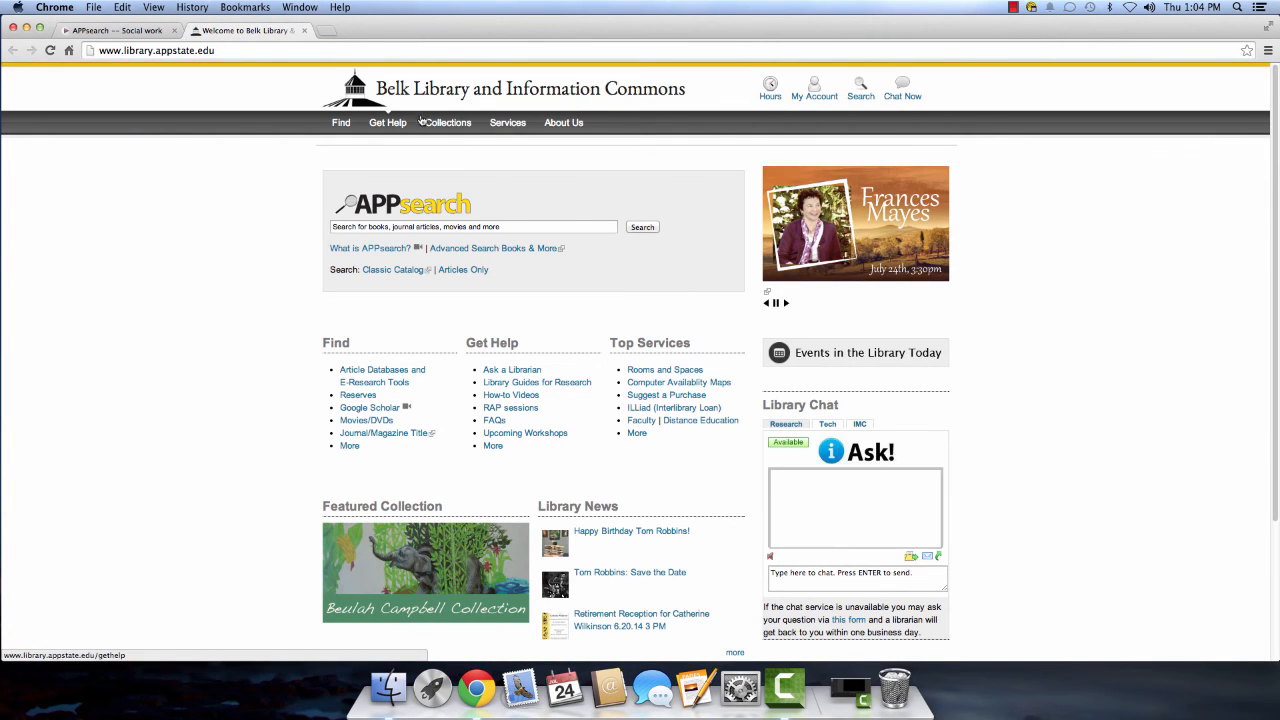
pyautogui.click(388, 122)
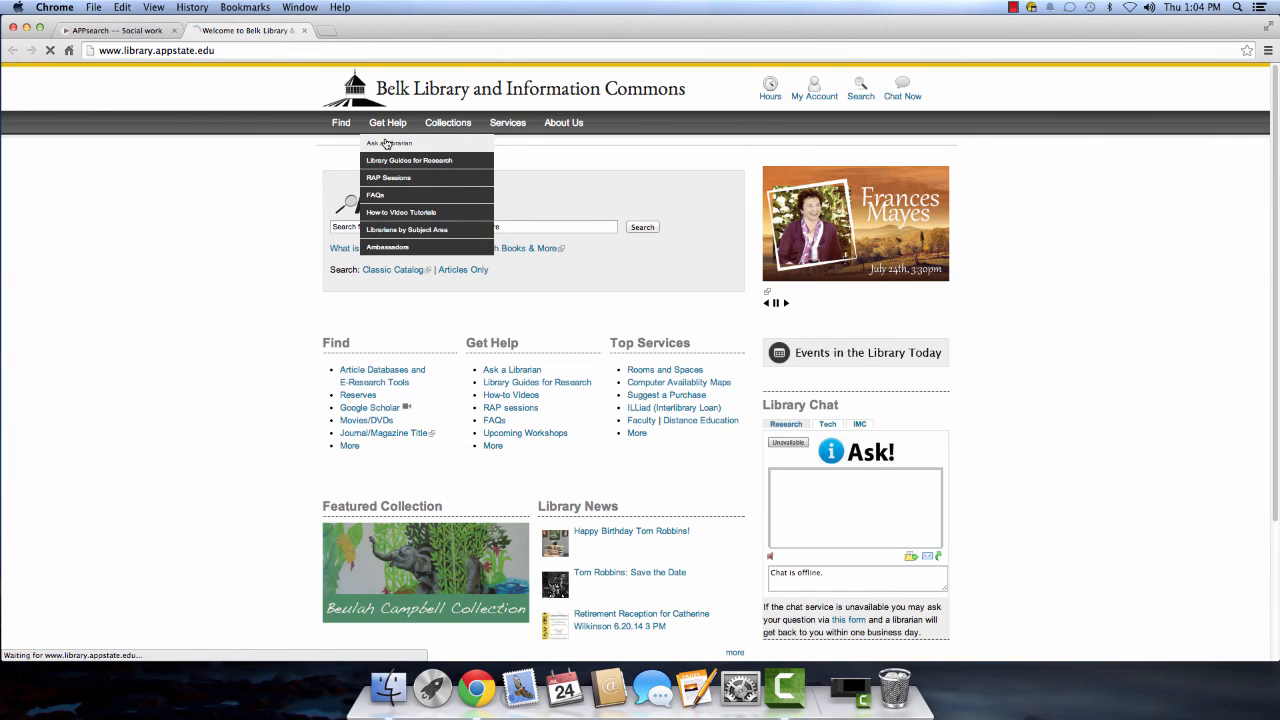
pyautogui.click(388, 144)
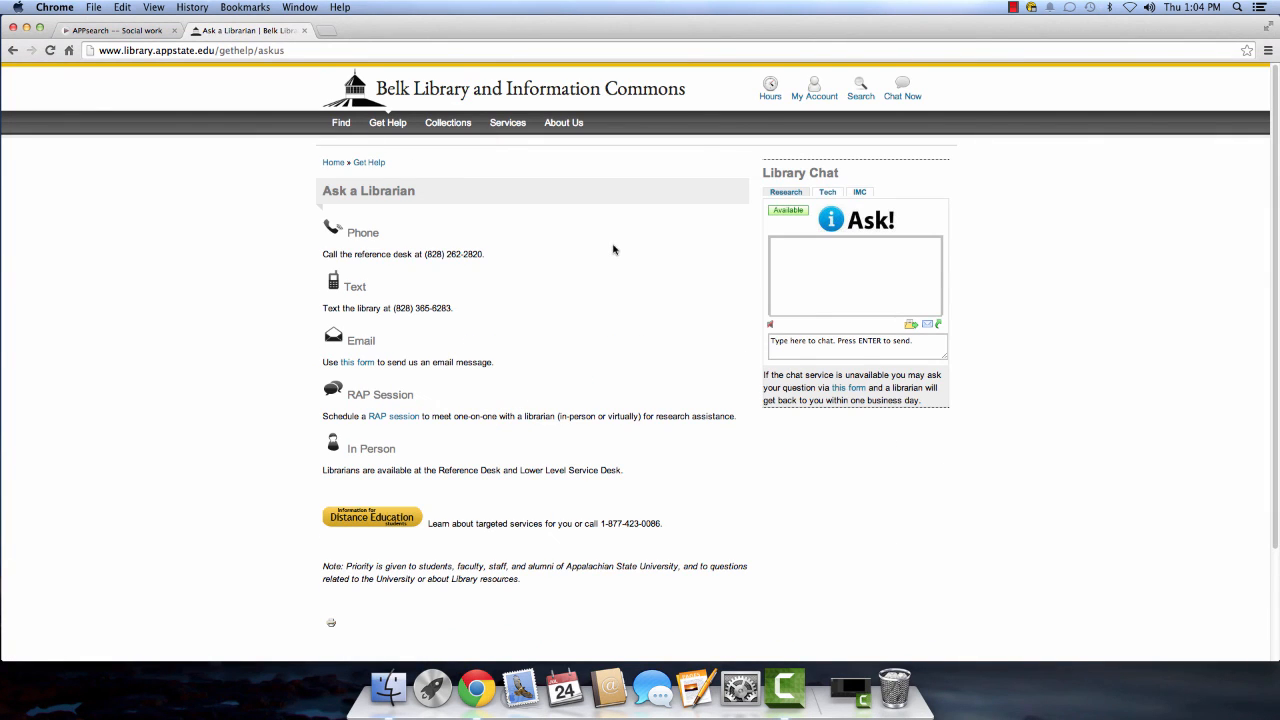